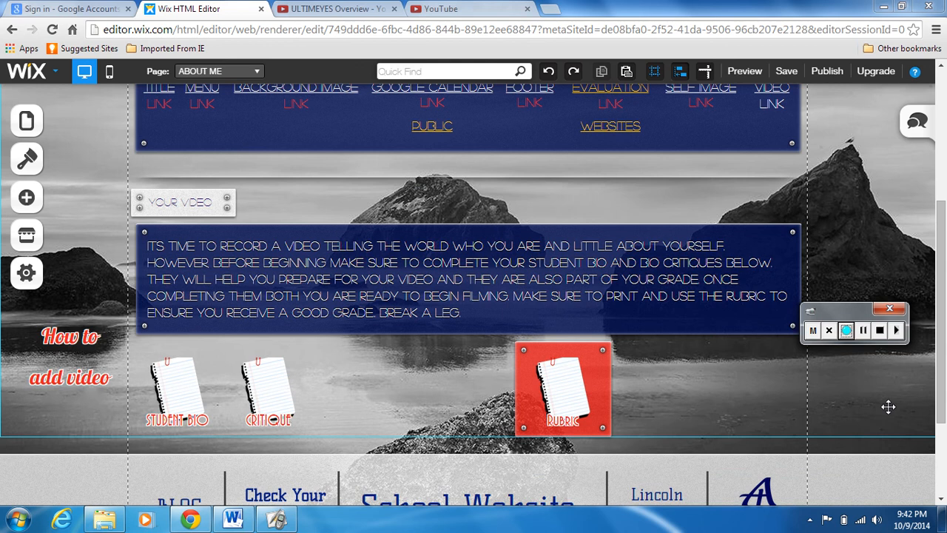
# Step: Browse to Libraries > Videos, where the 'test' AVI file is listed
pyautogui.click(846, 330)
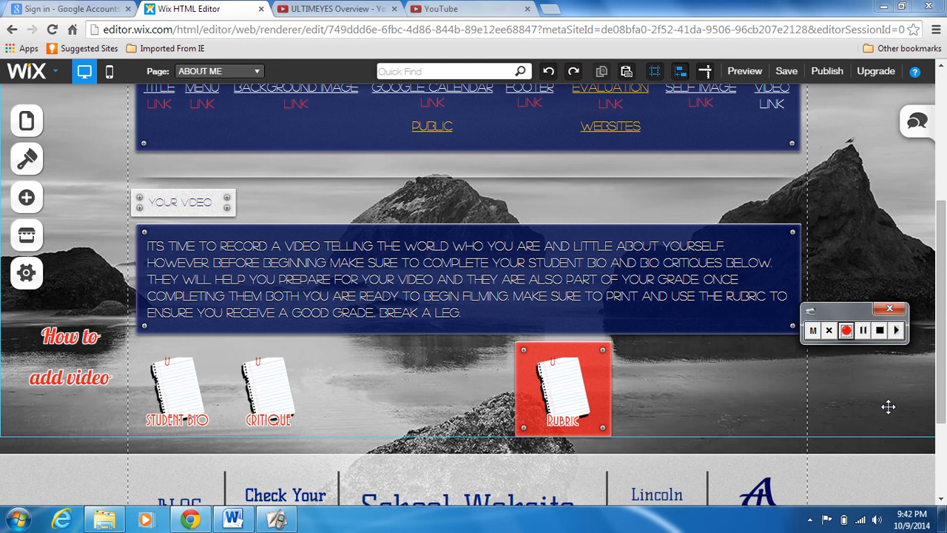
pyautogui.moveTo(265, 483)
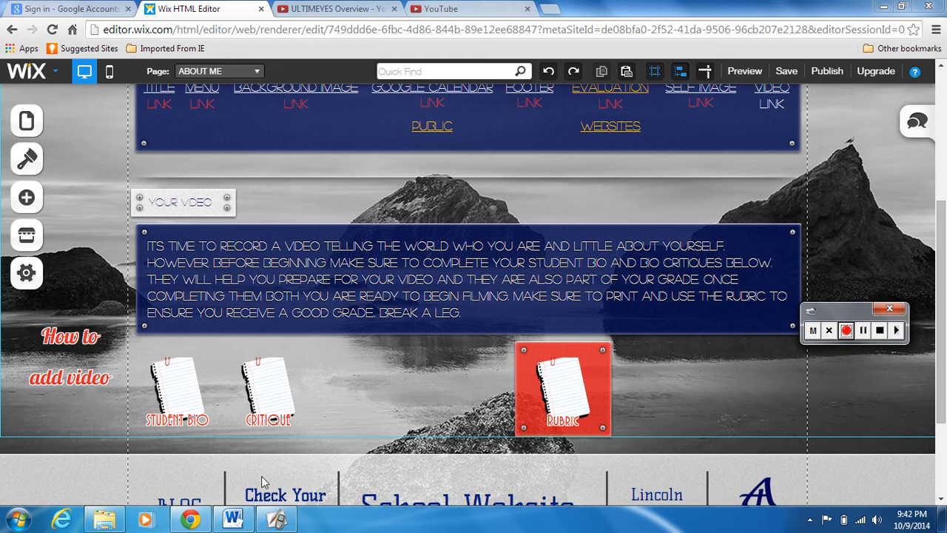
pyautogui.click(104, 518)
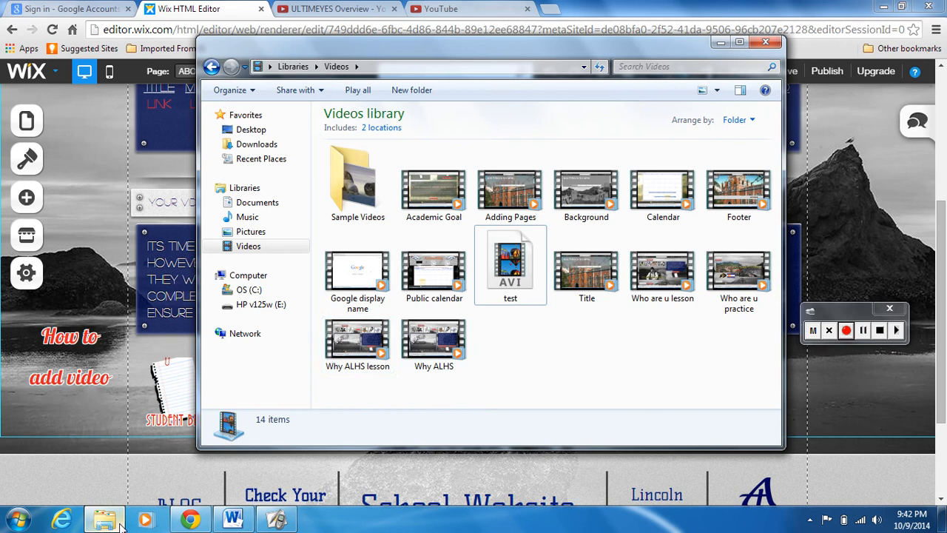
pyautogui.click(249, 245)
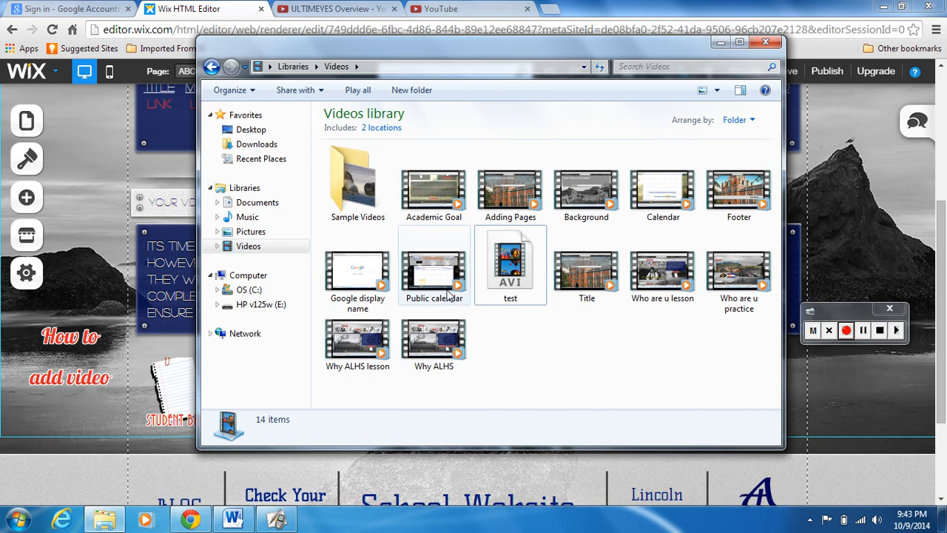
pyautogui.moveTo(518, 264)
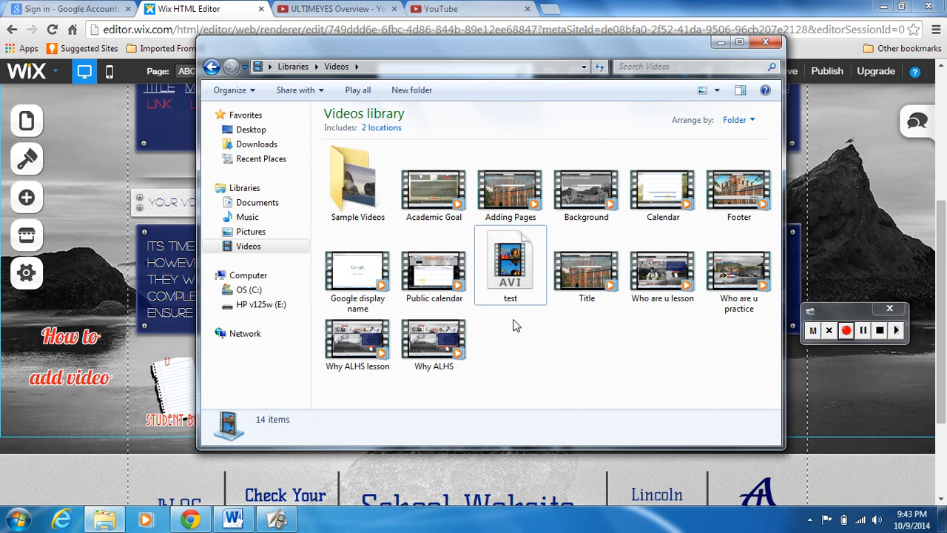
# Step: Sign in to YouTube with the chosen Google account and its password
pyautogui.click(459, 9)
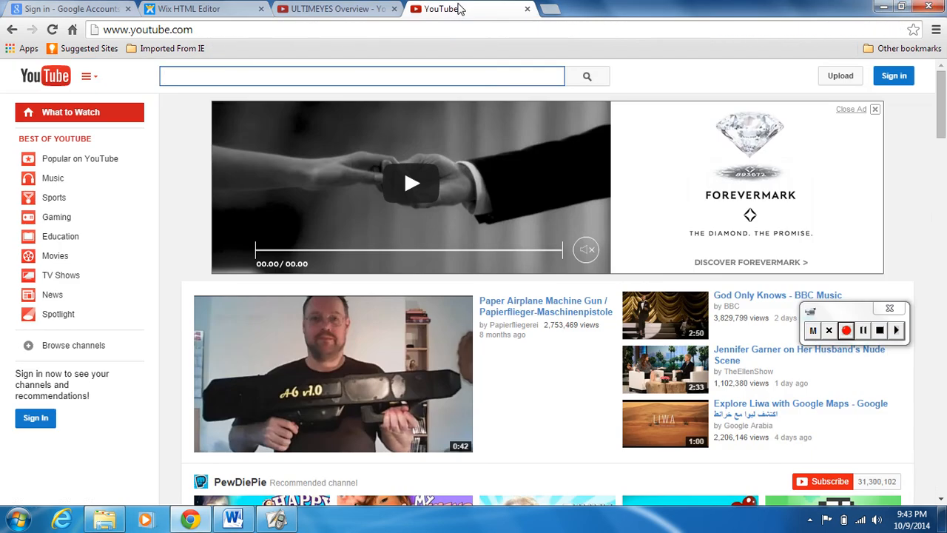
pyautogui.moveTo(791, 117)
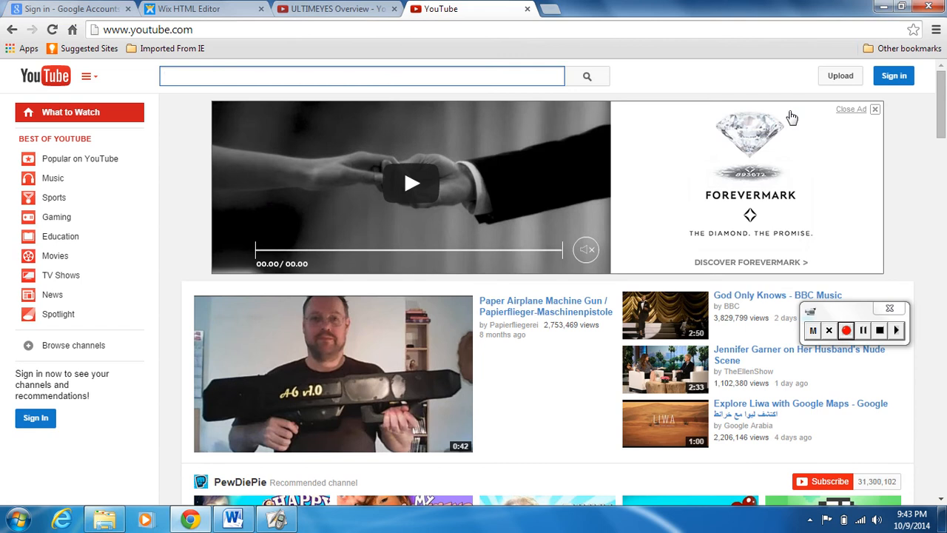
pyautogui.click(893, 76)
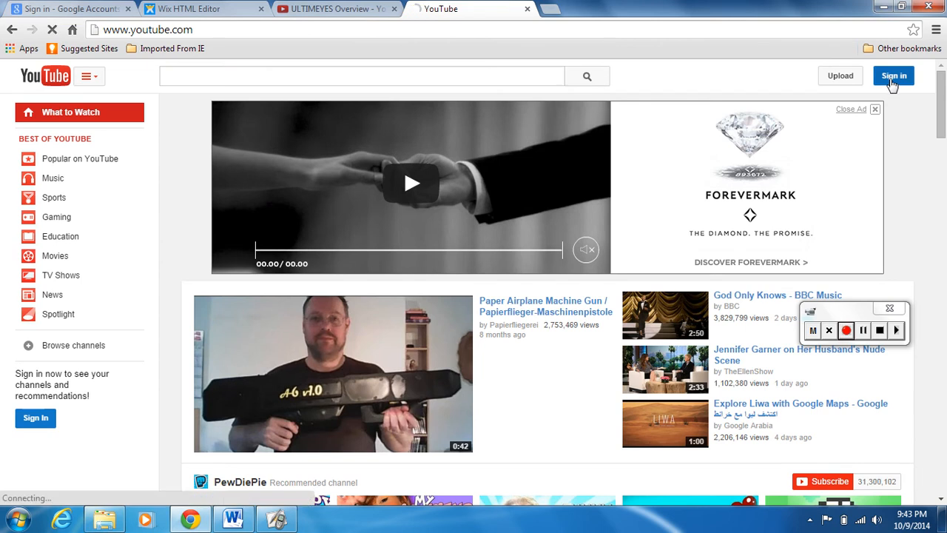
pyautogui.click(893, 76)
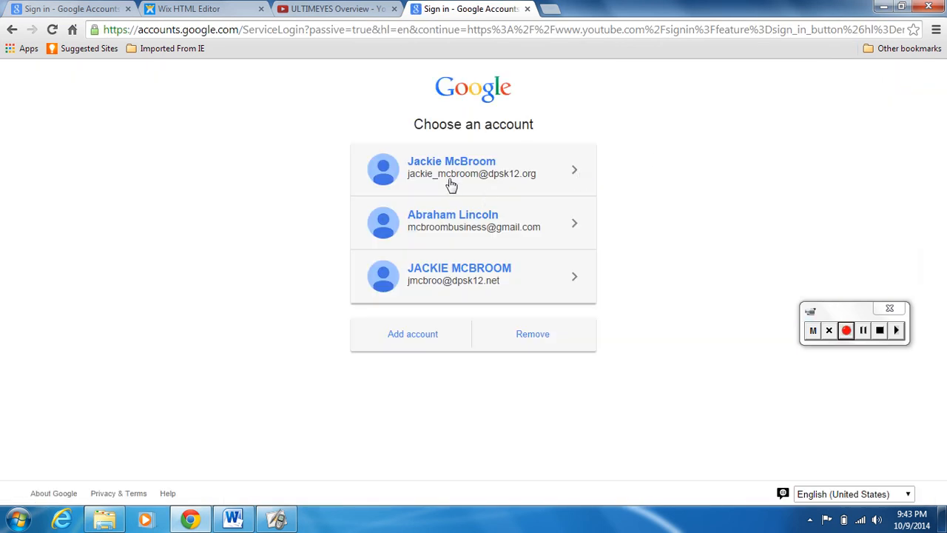
pyautogui.click(452, 168)
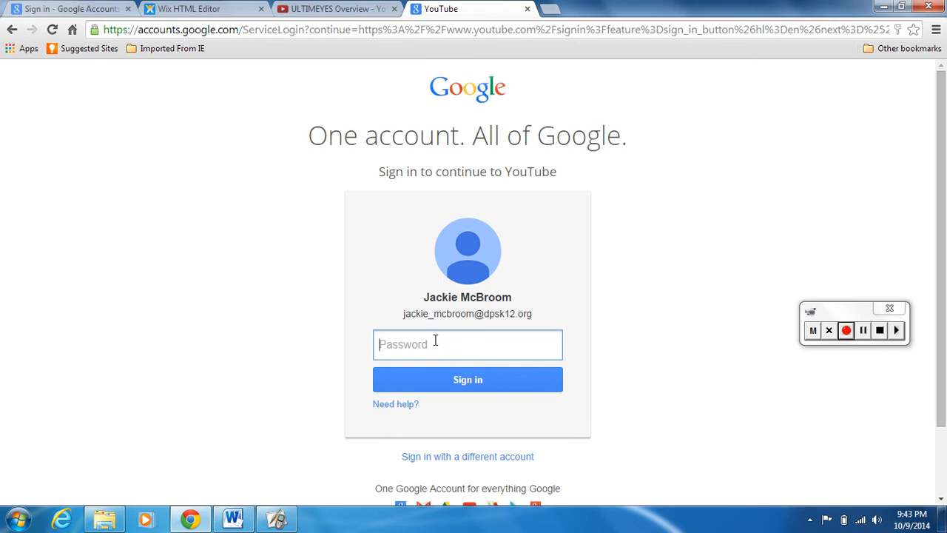
pyautogui.write('•')
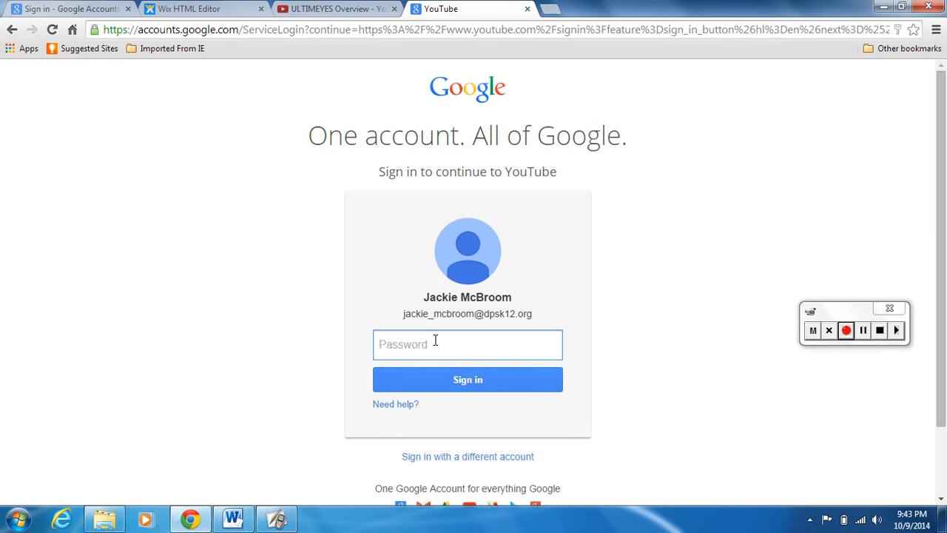
pyautogui.write('•')
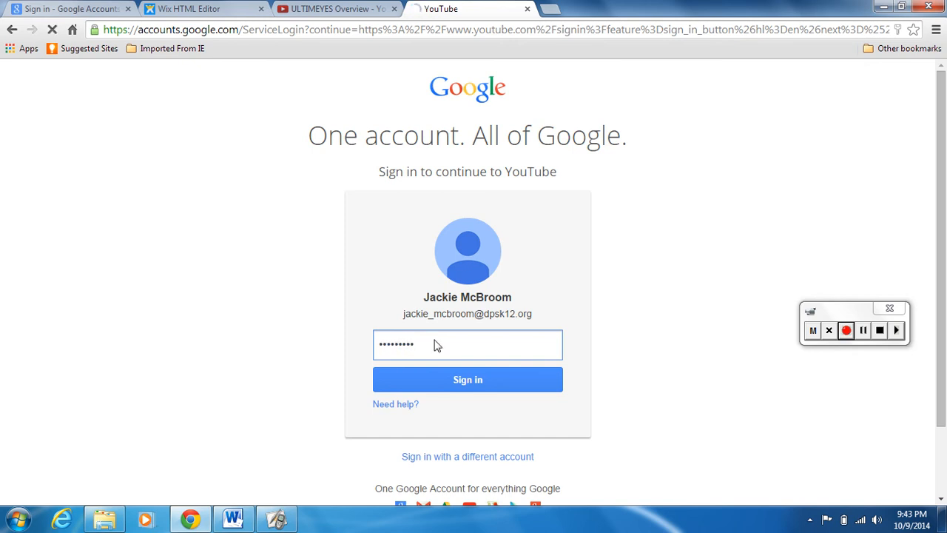
pyautogui.click(468, 379)
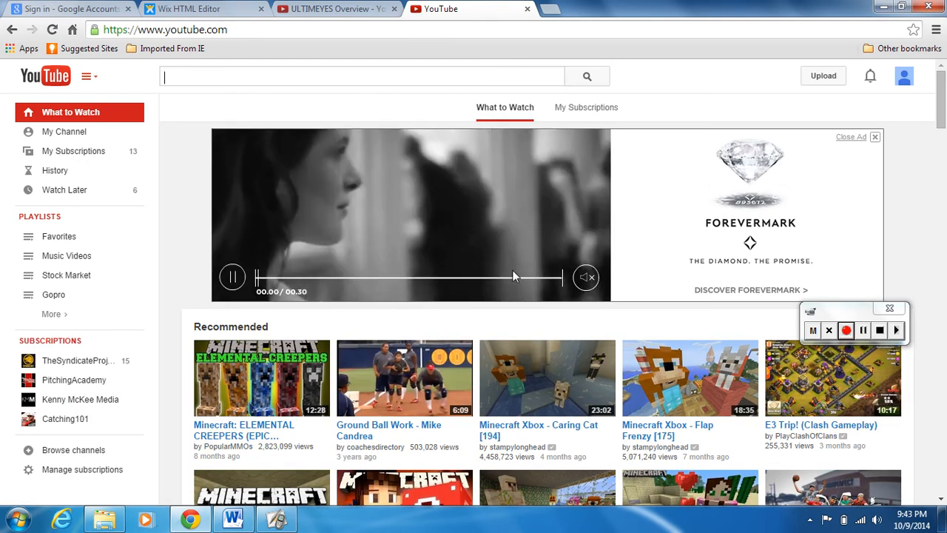
pyautogui.moveTo(823, 76)
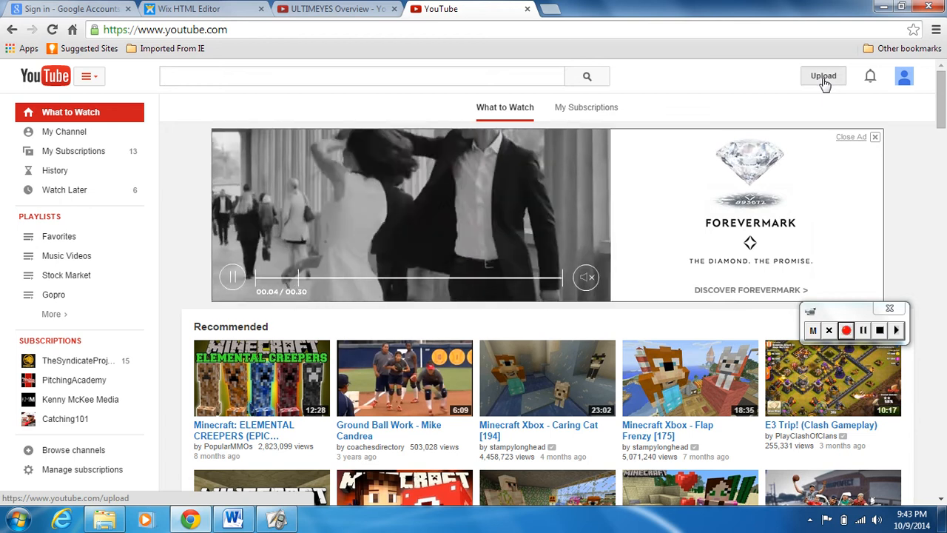
# Step: Go to YouTube's Upload page for adding a new video
pyautogui.click(823, 76)
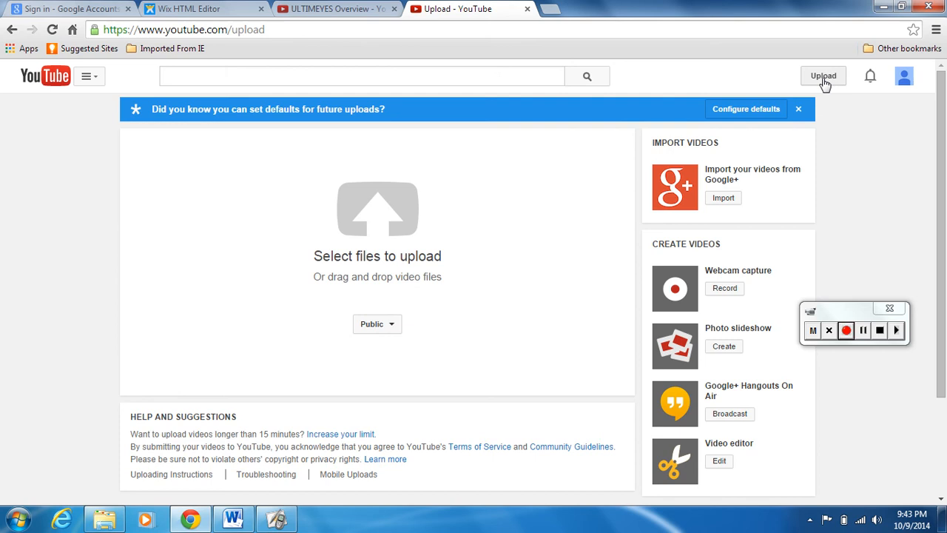
pyautogui.moveTo(601, 243)
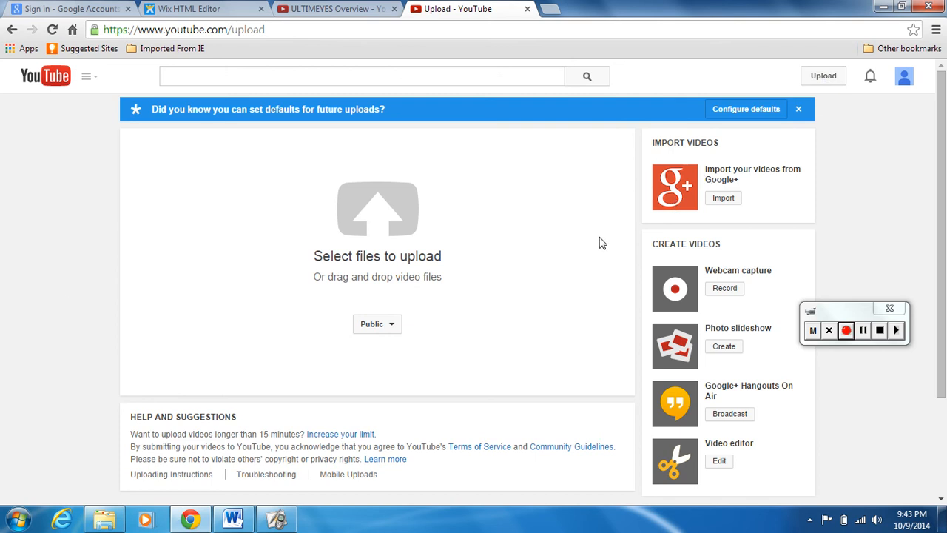
pyautogui.moveTo(67, 287)
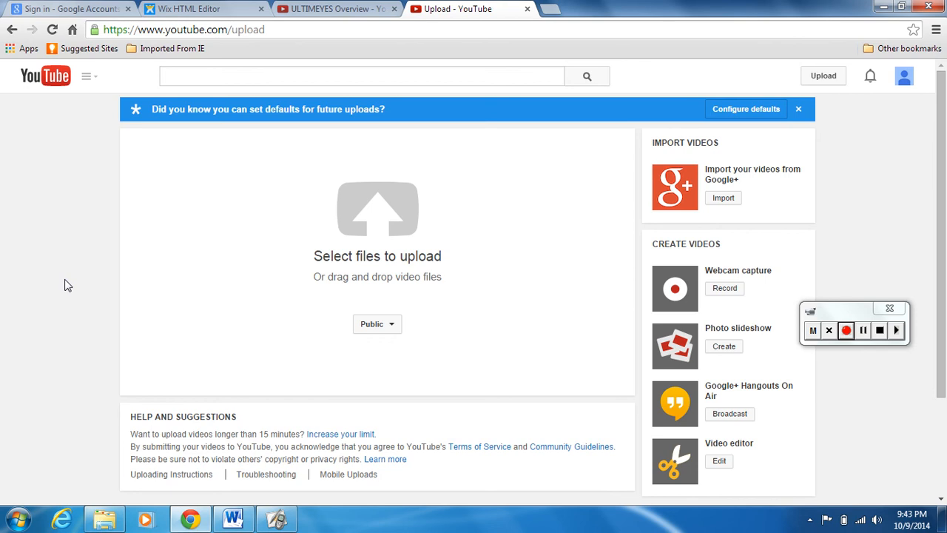
pyautogui.moveTo(377, 323)
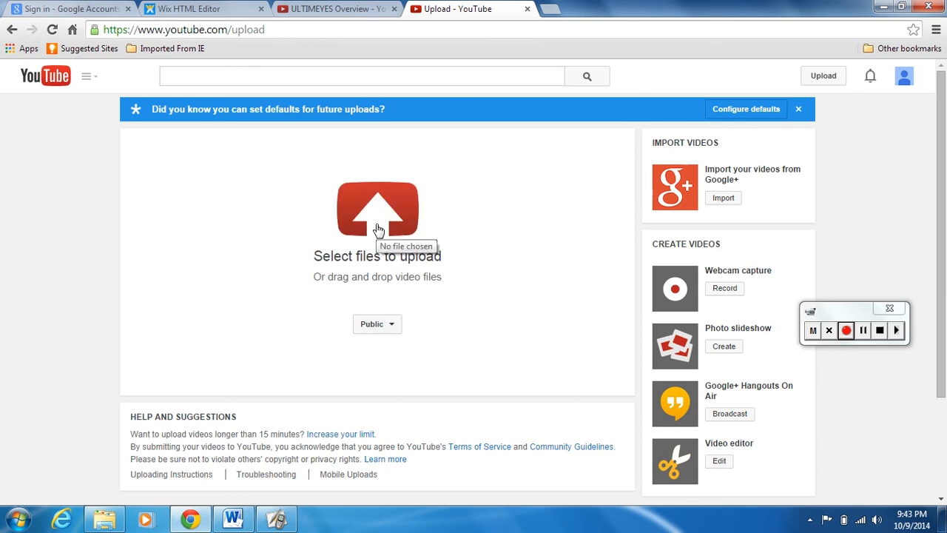
# Step: Start selecting files to upload and browse the Videos library for the test video
pyautogui.click(377, 215)
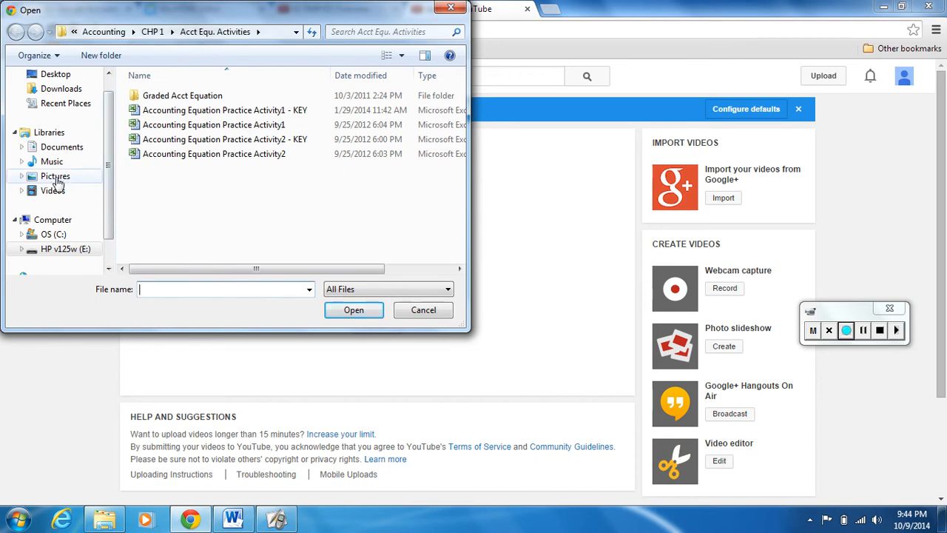
pyautogui.click(53, 189)
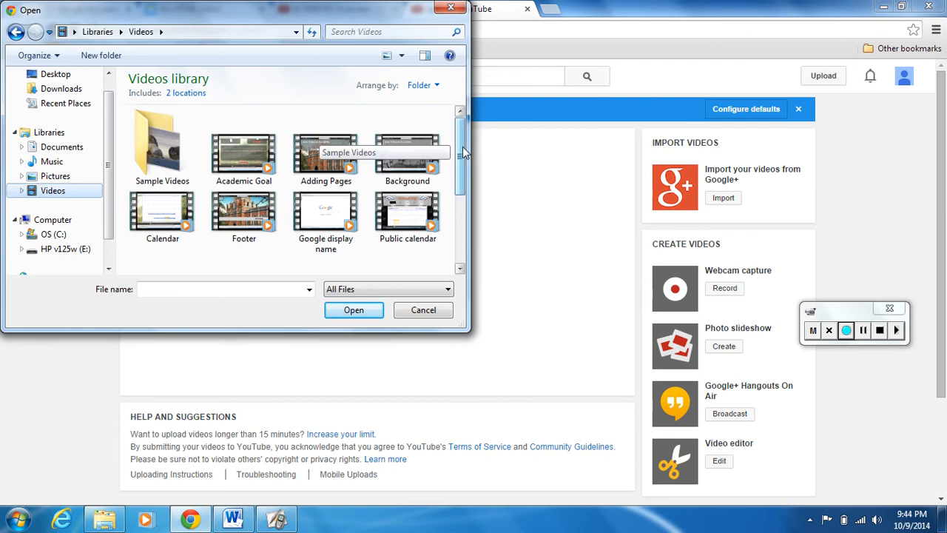
pyautogui.scroll(-3)
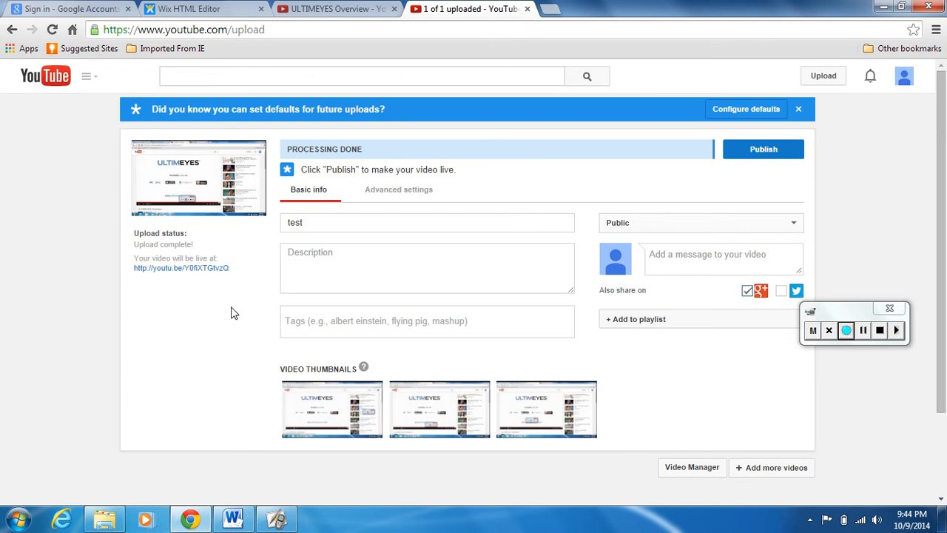
pyautogui.moveTo(518, 195)
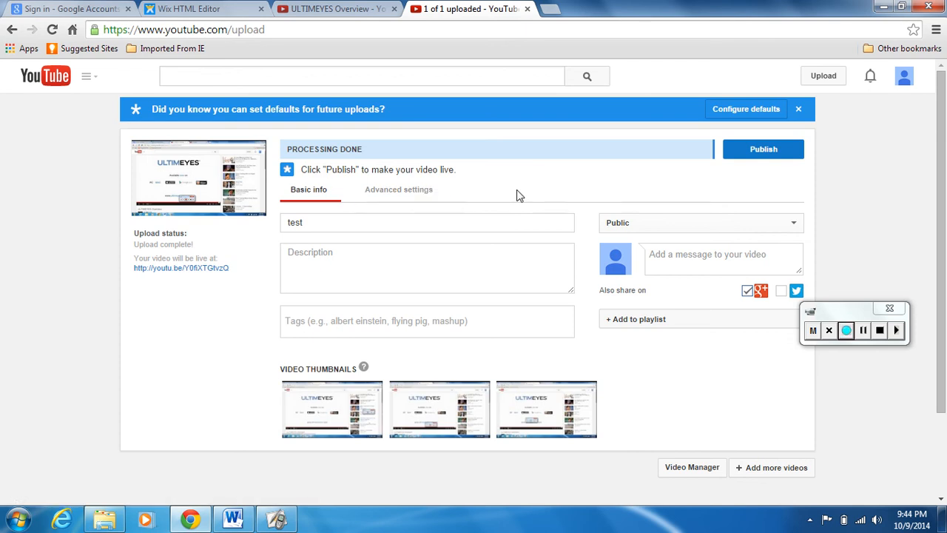
pyautogui.moveTo(764, 148)
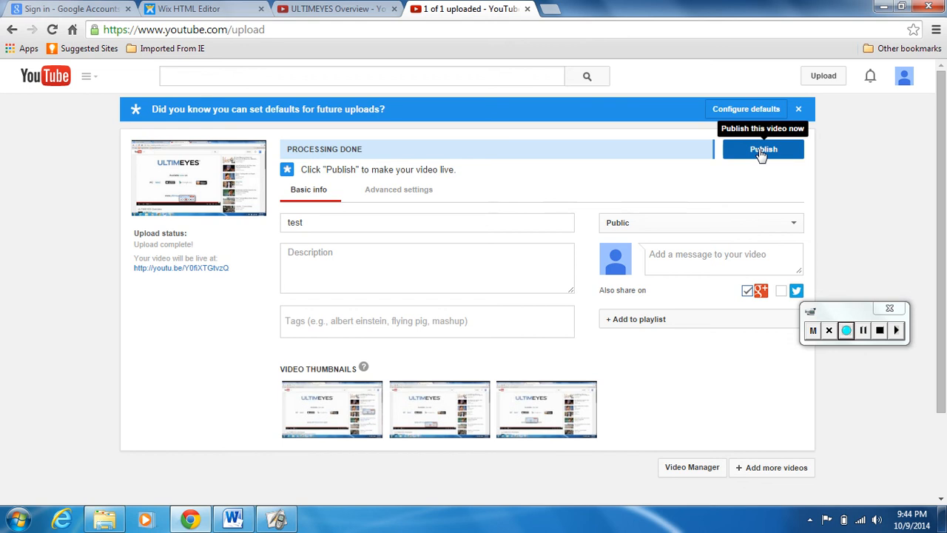
# Step: Publish the uploaded 'test' video once processing finishes
pyautogui.click(762, 148)
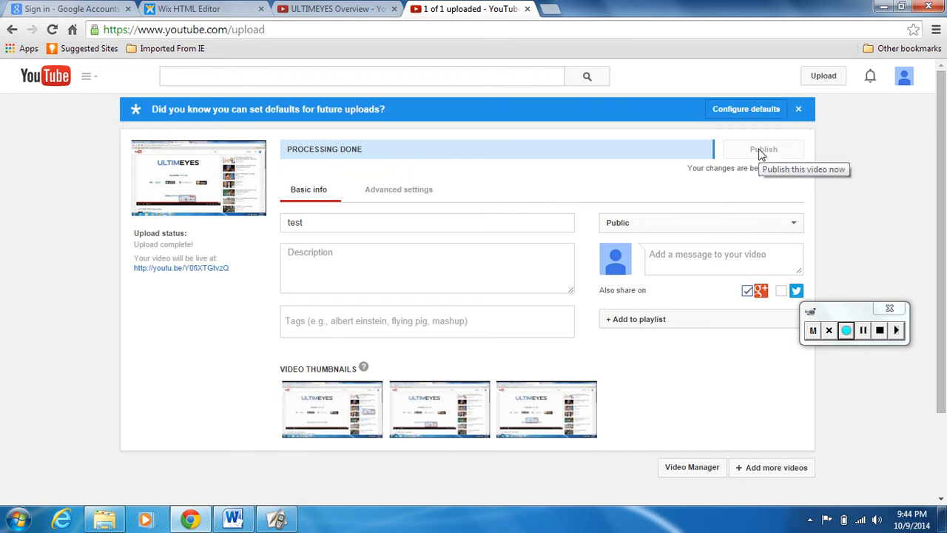
pyautogui.click(763, 148)
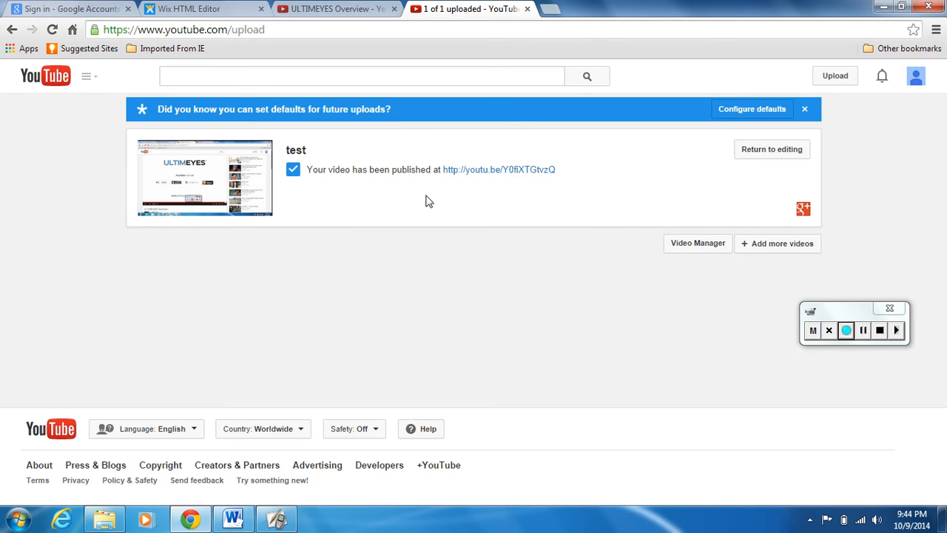
pyautogui.moveTo(499, 169)
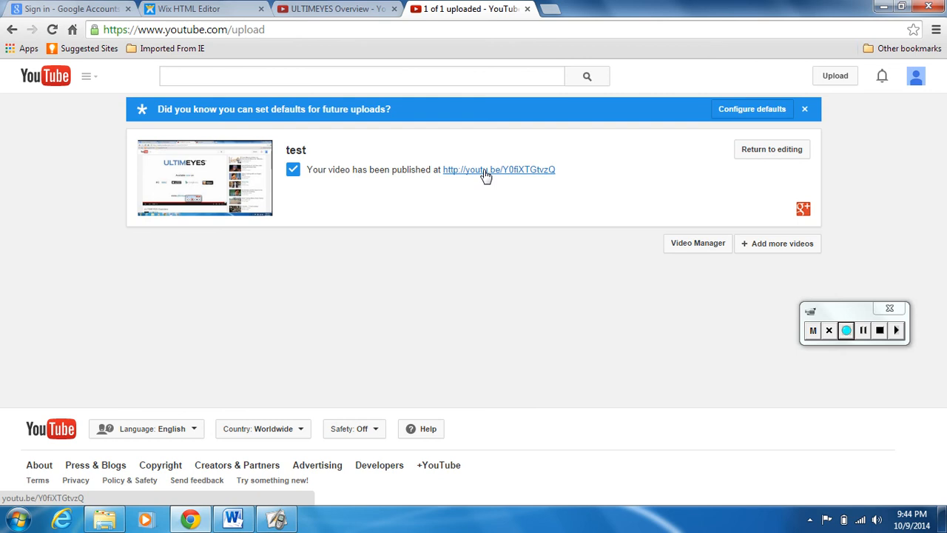
# Step: View the published test video via its youtu.be link, then return to the Wix editor
pyautogui.click(499, 169)
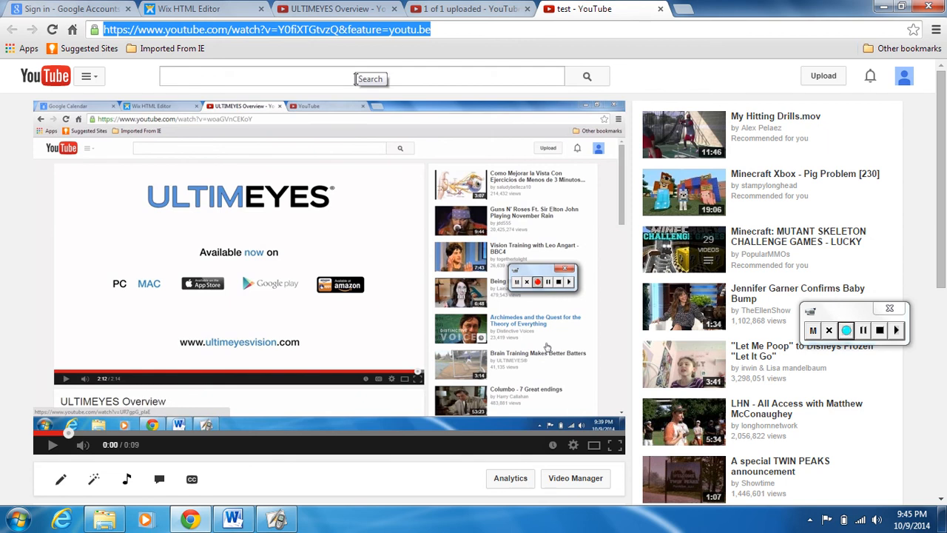
pyautogui.moveTo(200, 9)
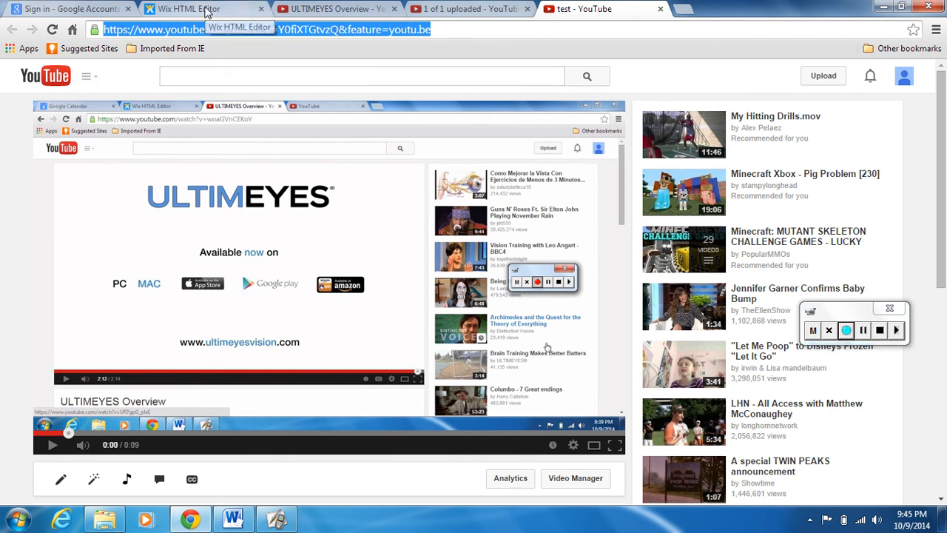
pyautogui.click(200, 9)
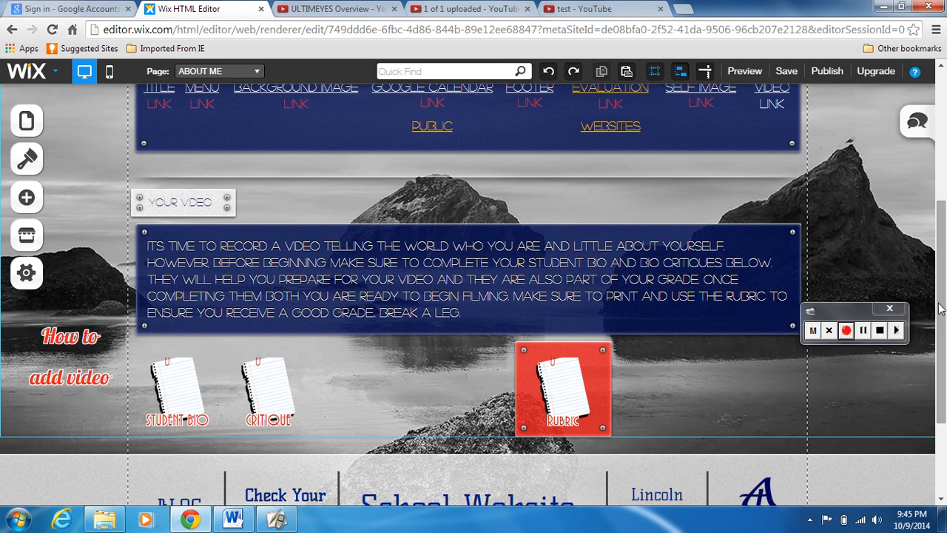
# Step: Add a Video element from the Media category onto the About Me page
pyautogui.click(846, 331)
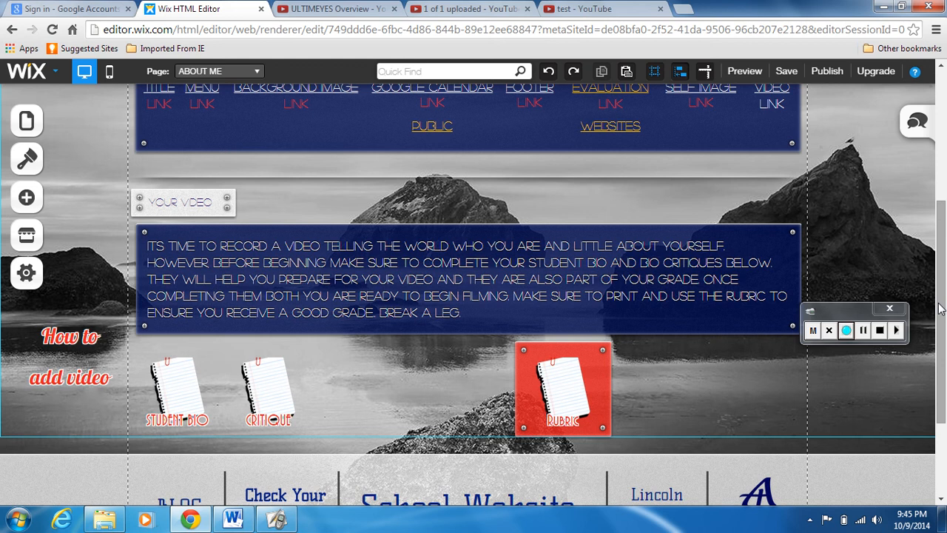
pyautogui.moveTo(27, 198)
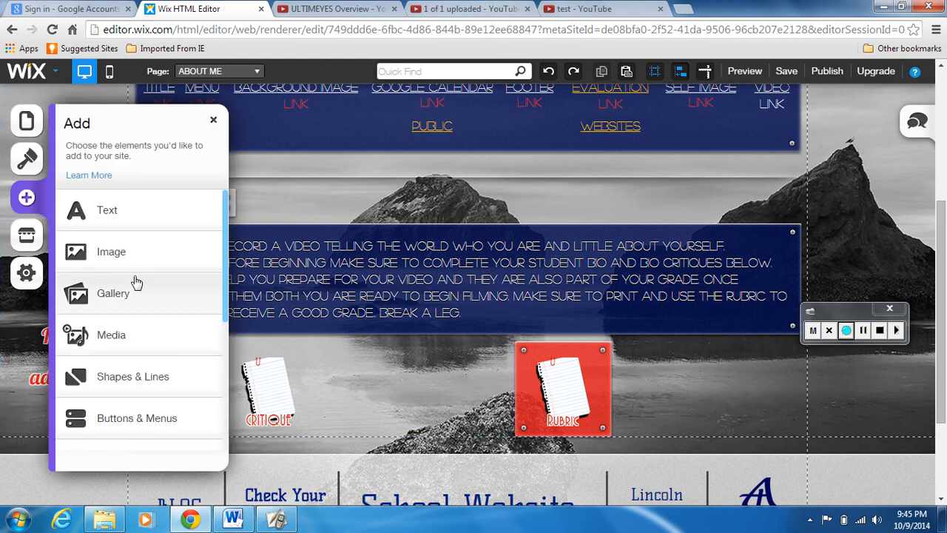
pyautogui.moveTo(112, 339)
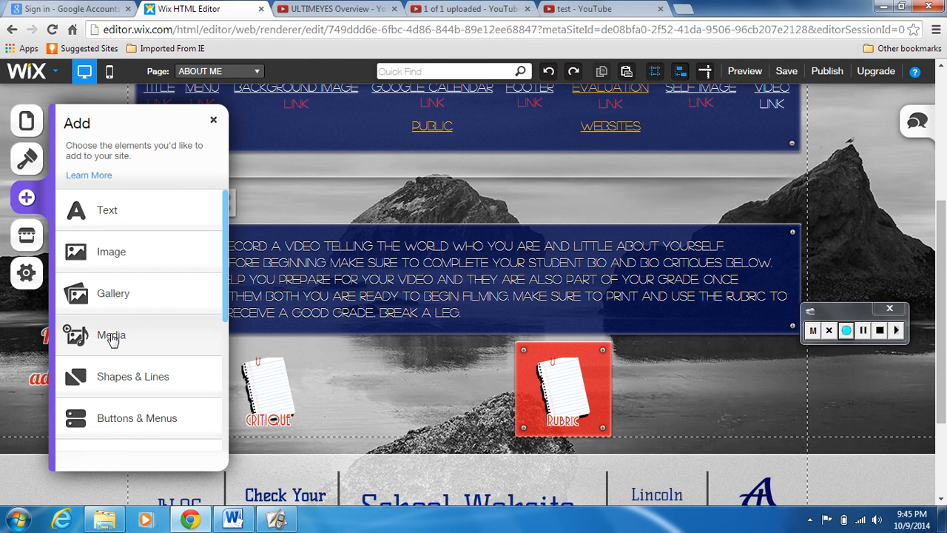
pyautogui.click(111, 334)
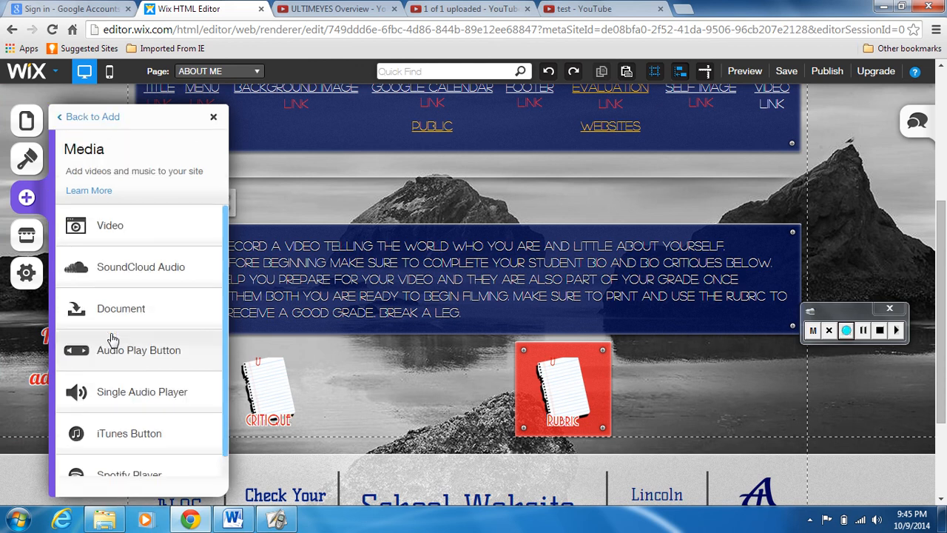
pyautogui.moveTo(156, 240)
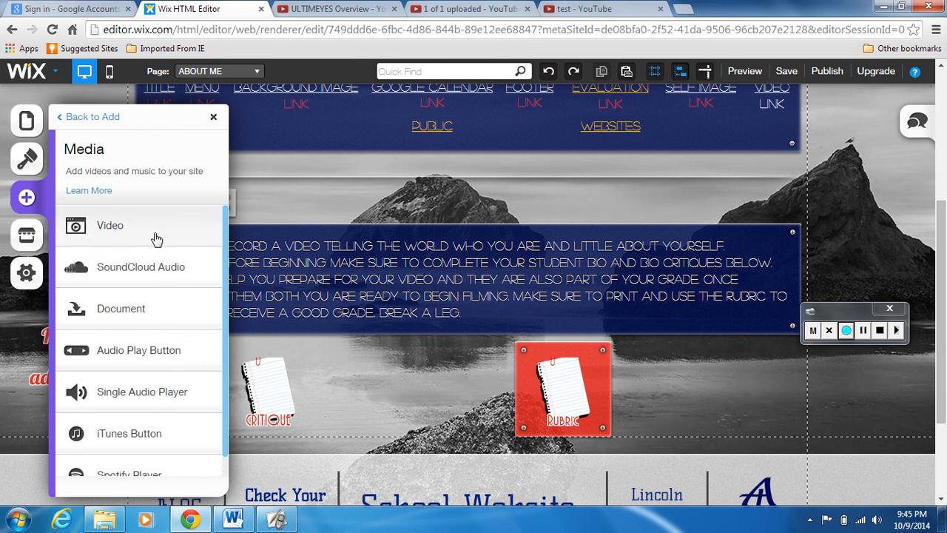
pyautogui.click(109, 225)
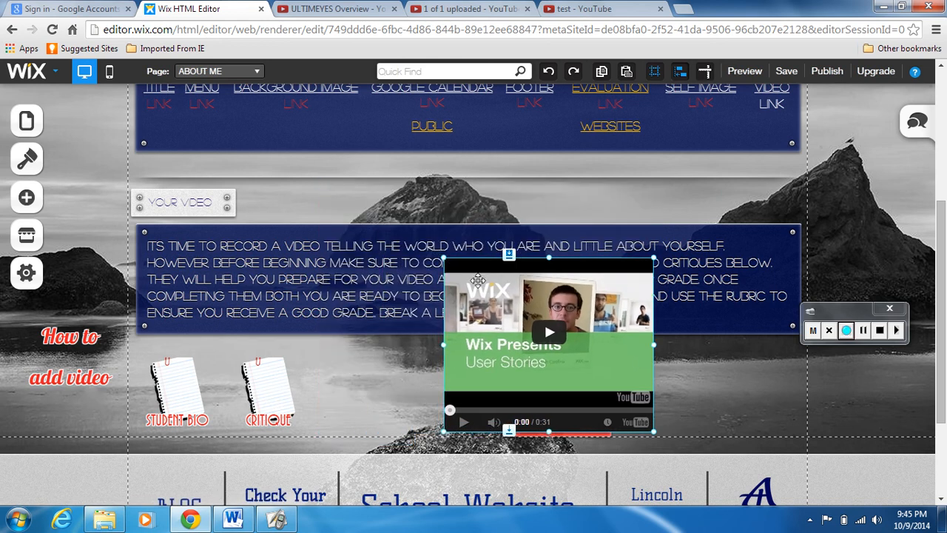
# Step: Drag the video element left so it sits above the icon row
pyautogui.moveTo(549, 332); pyautogui.dragTo(406, 328)
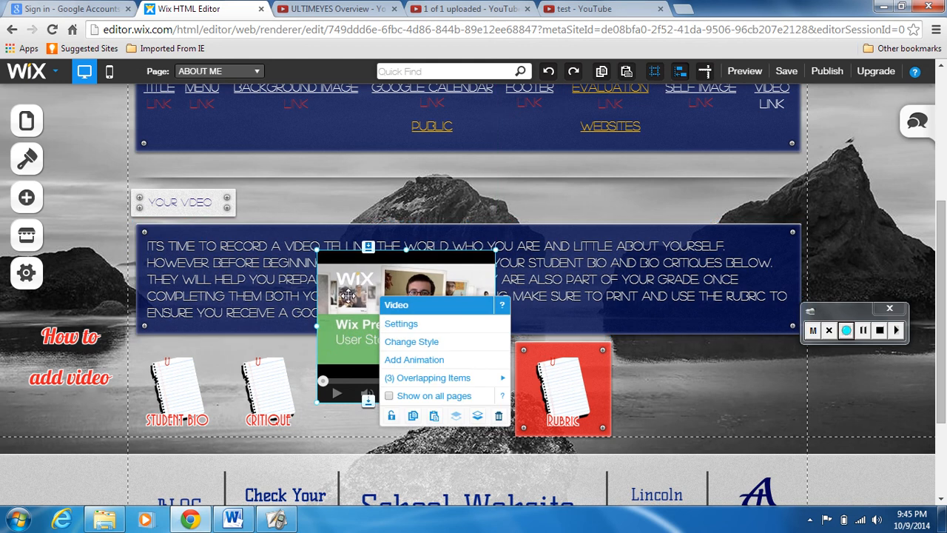
pyautogui.moveTo(401, 326)
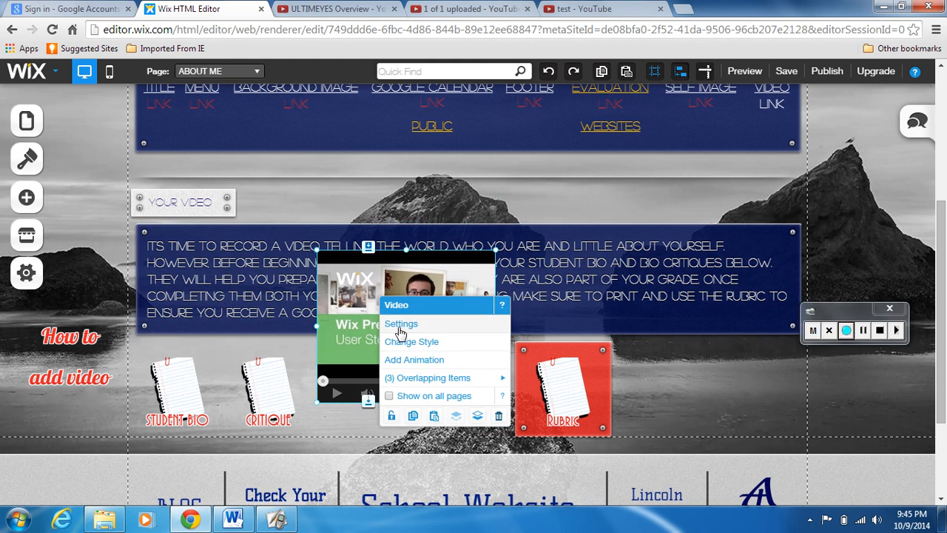
# Step: Replace the video element's link with the test video's YouTube URL and update it
pyautogui.click(401, 322)
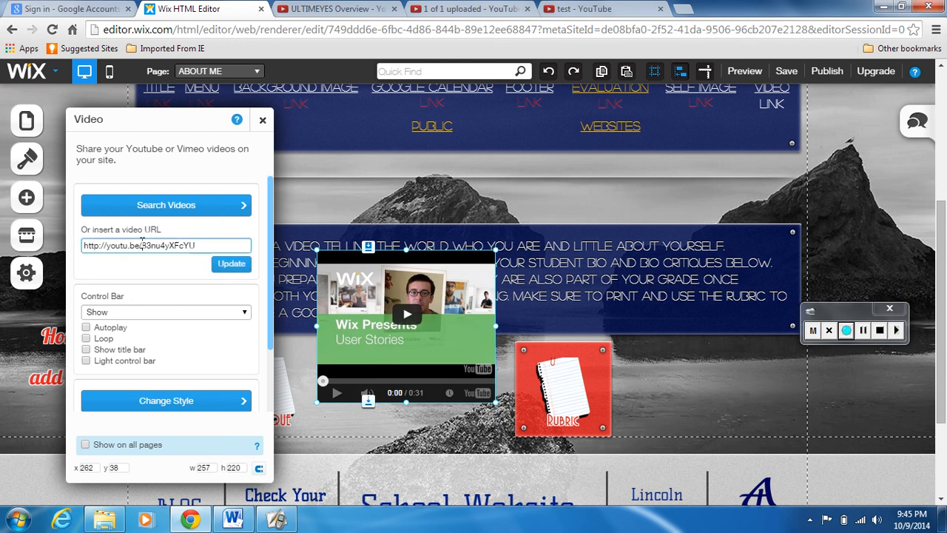
pyautogui.tripleClick(166, 245)
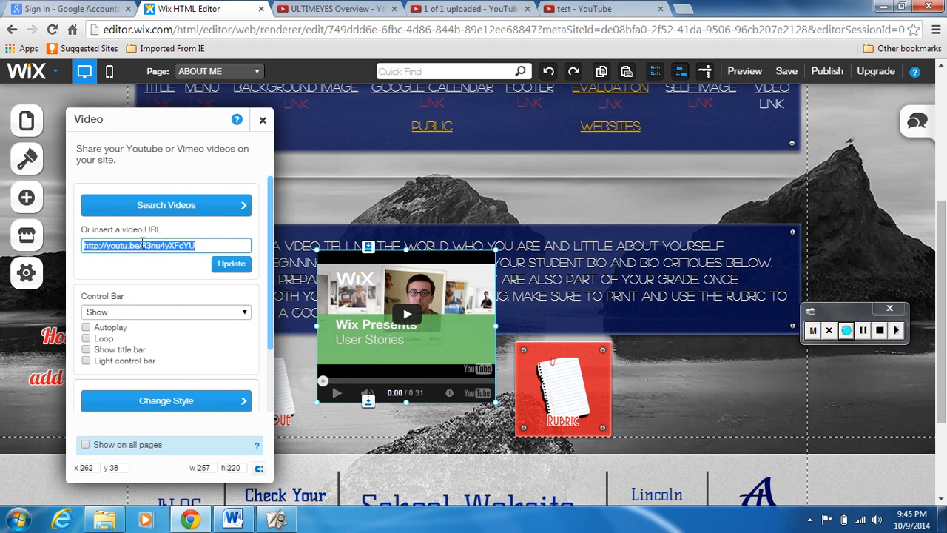
pyautogui.rightClick(140, 246)
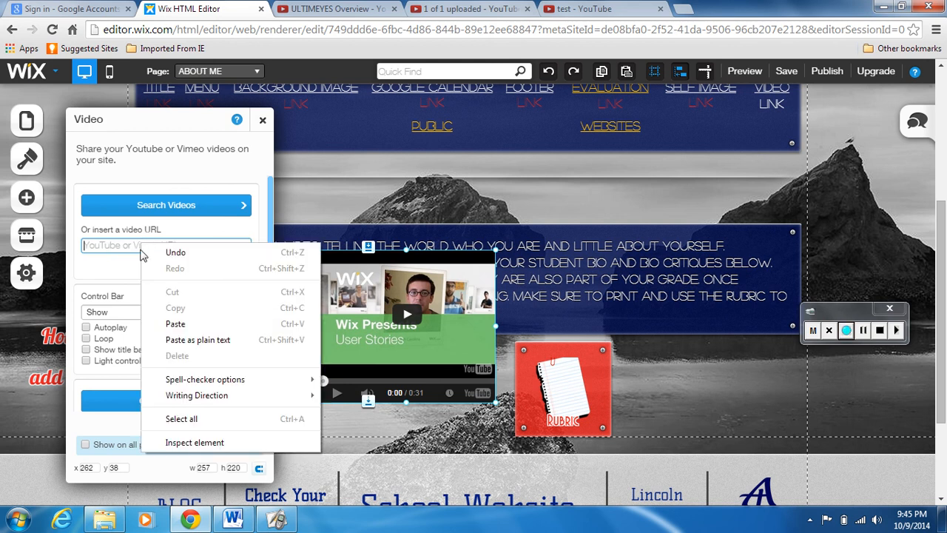
pyautogui.click(174, 322)
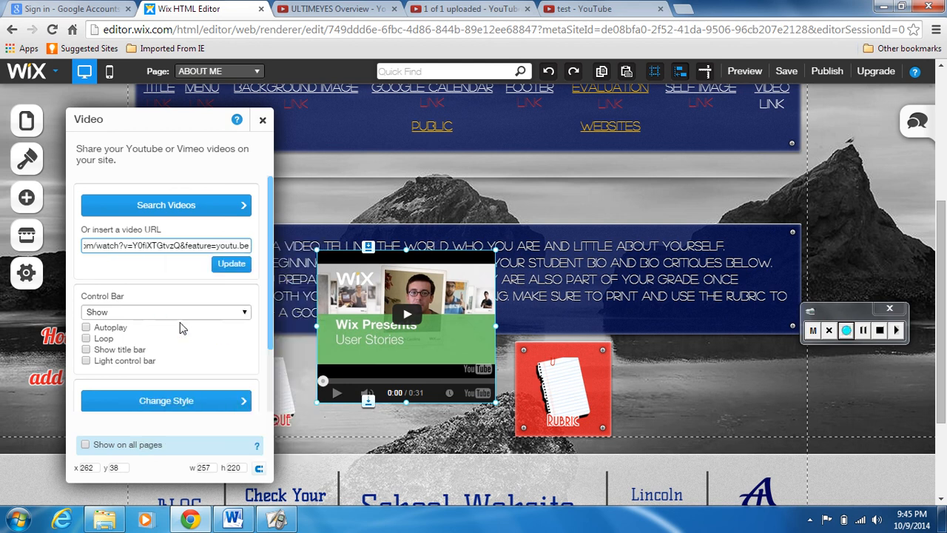
pyautogui.moveTo(186, 274)
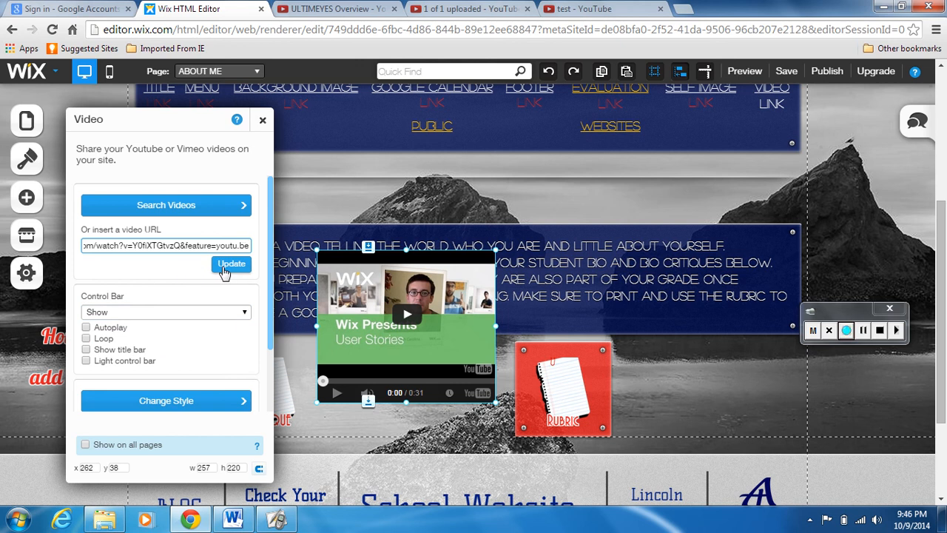
pyautogui.click(231, 264)
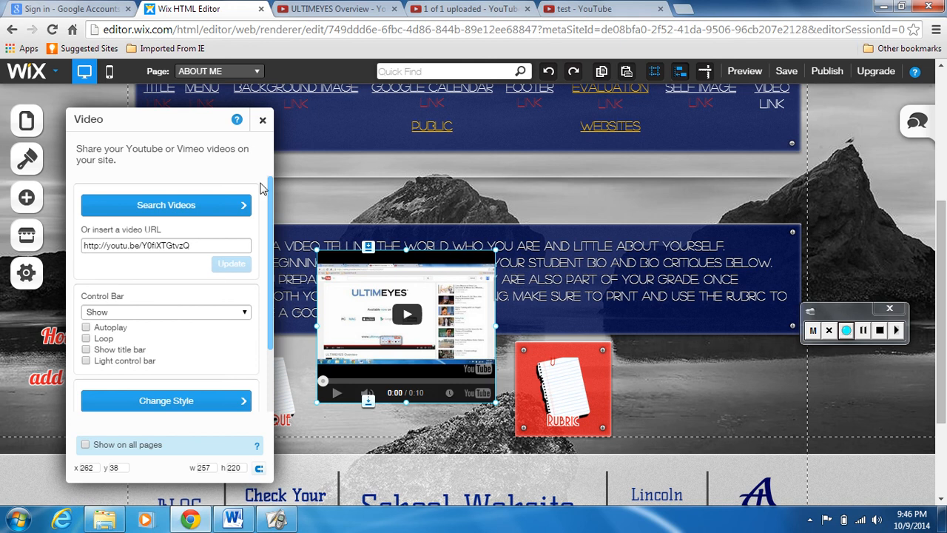
# Step: Close the Video settings panel, leaving the test video embedded on the page
pyautogui.click(262, 119)
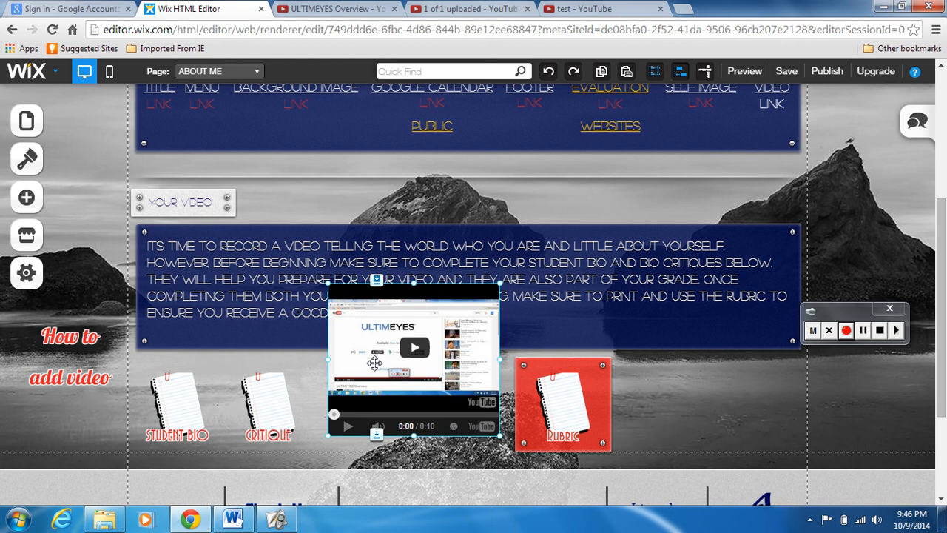
pyautogui.moveTo(787, 71)
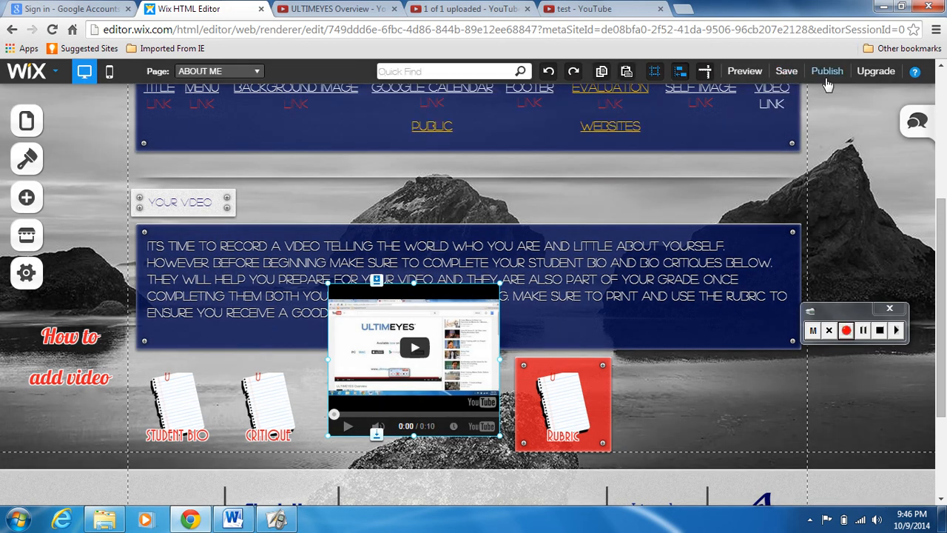
# Step: Publish the Wix site, tick 'Don't show this again' and decline the promotion with 'Not now, thank you'
pyautogui.click(825, 71)
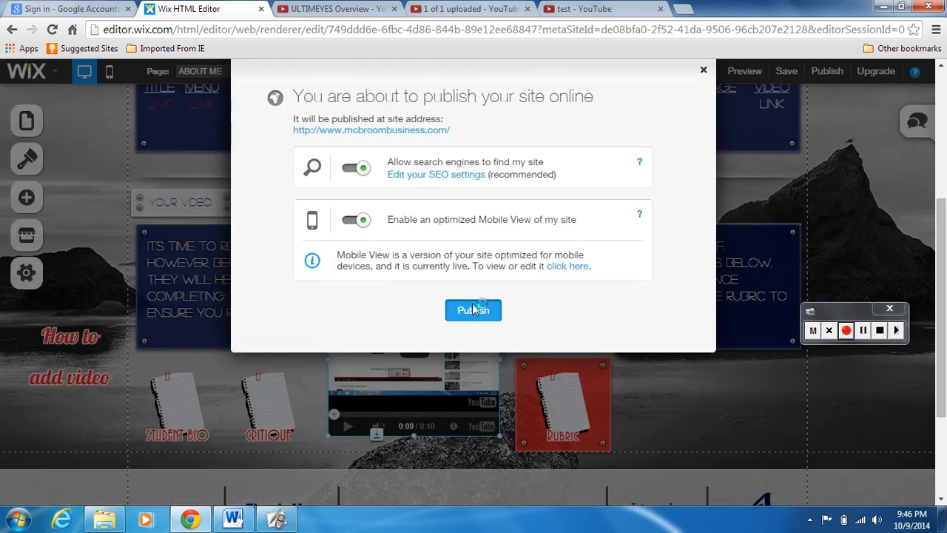
pyautogui.click(474, 311)
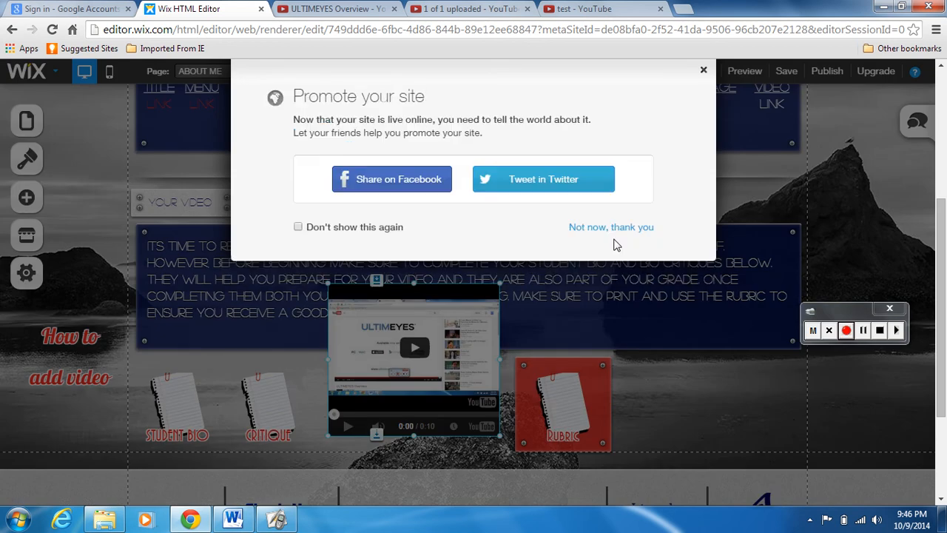
pyautogui.click(299, 226)
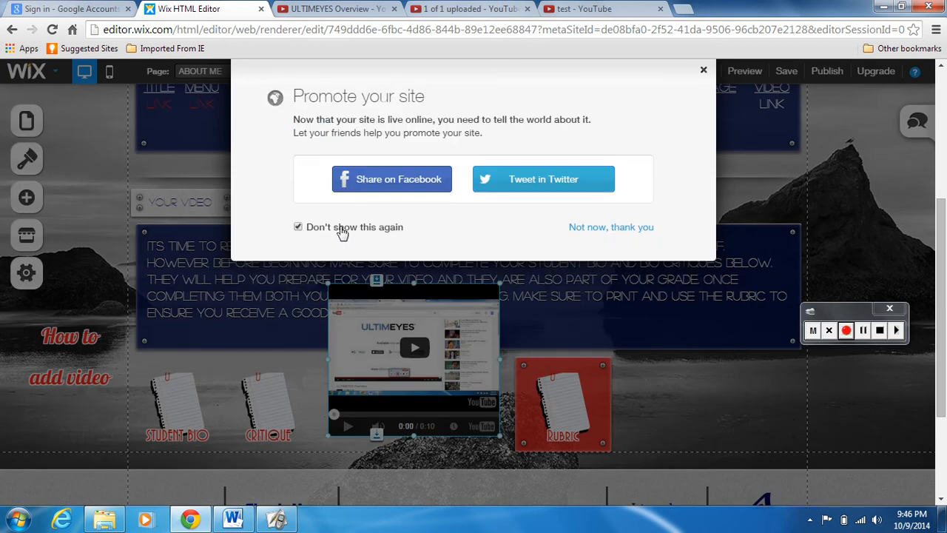
pyautogui.click(609, 227)
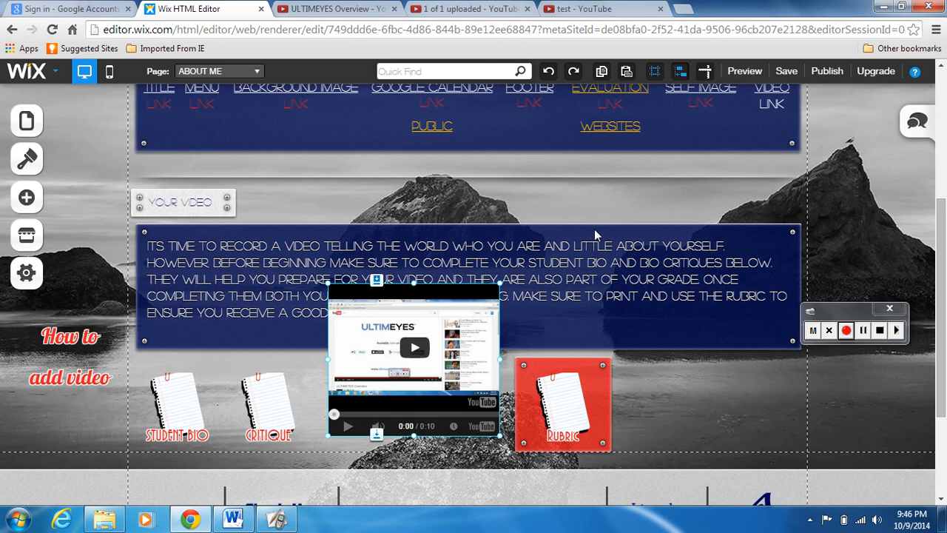